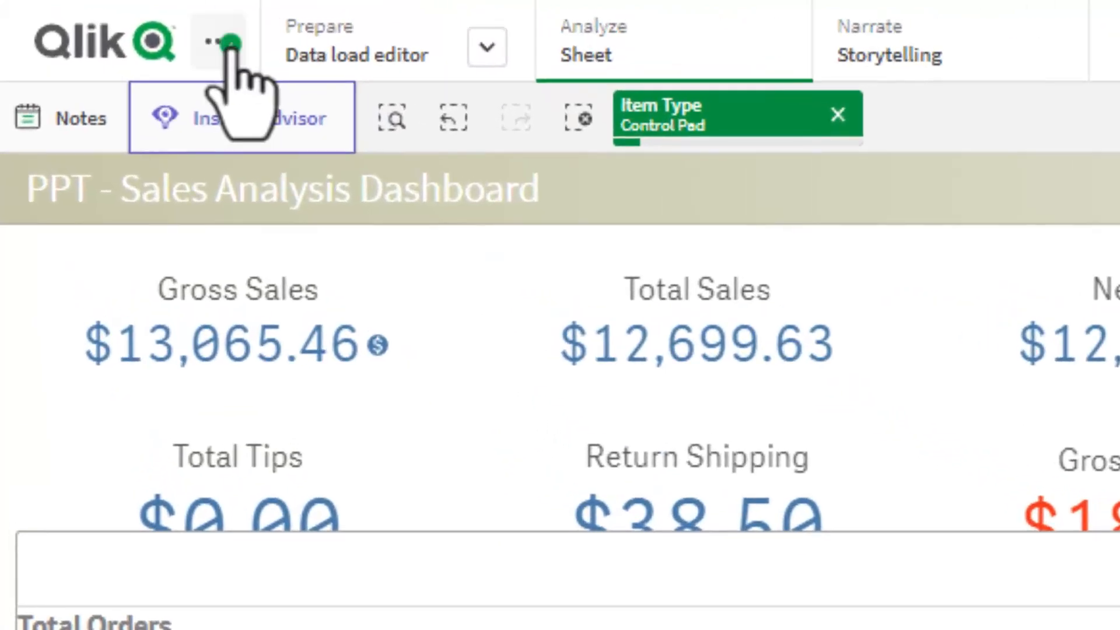
# Reveal the sheet's actions menu on the PPT - Sales Analysis Dashboard.
pyautogui.click(218, 45)
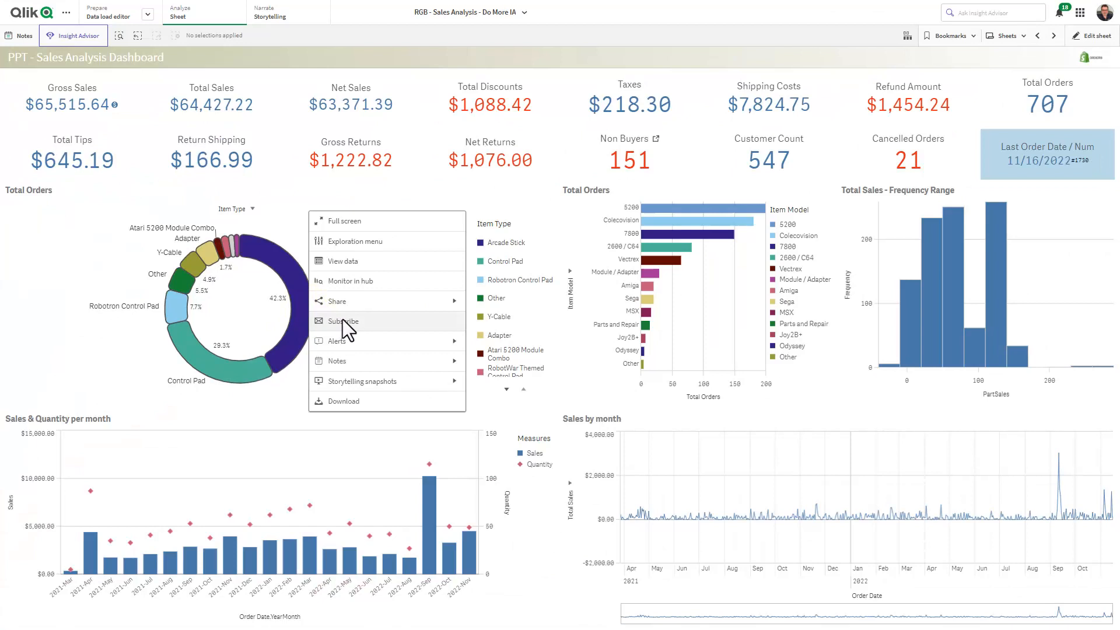
pyautogui.click(68, 12)
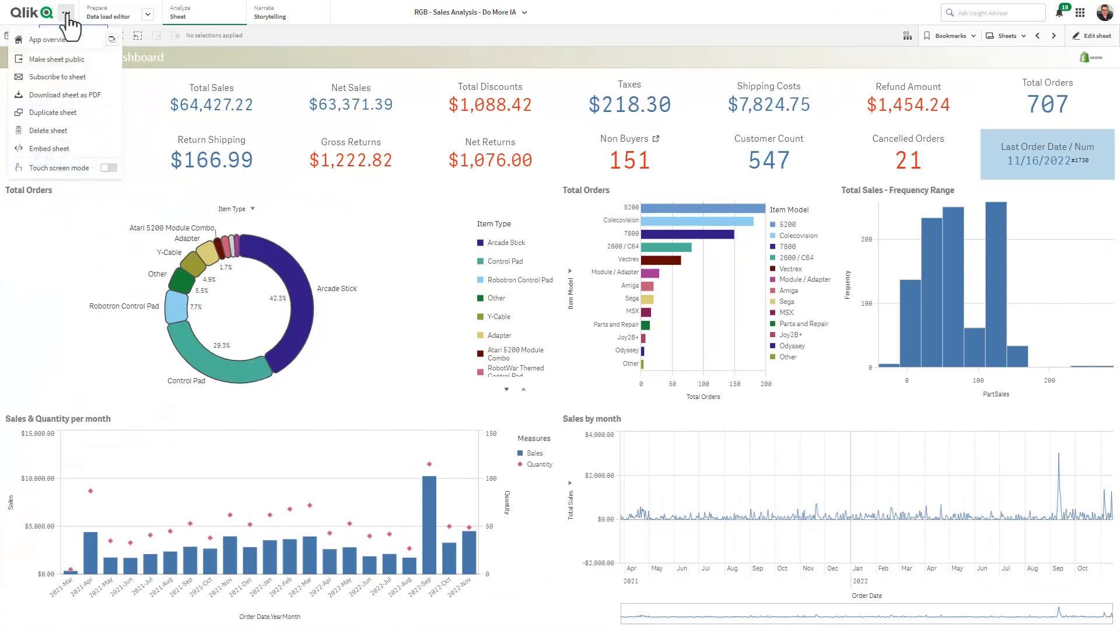
# Subscribe in Microsoft PowerPoint format and add the PPT - Order Cancellations sheet.
pyautogui.click(56, 77)
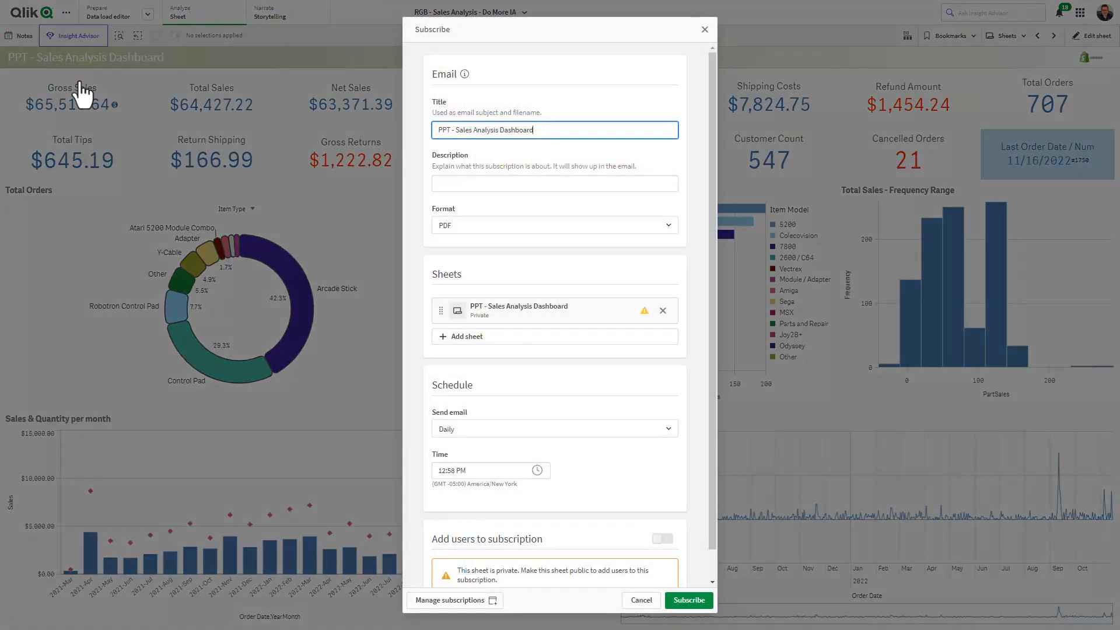
pyautogui.click(553, 225)
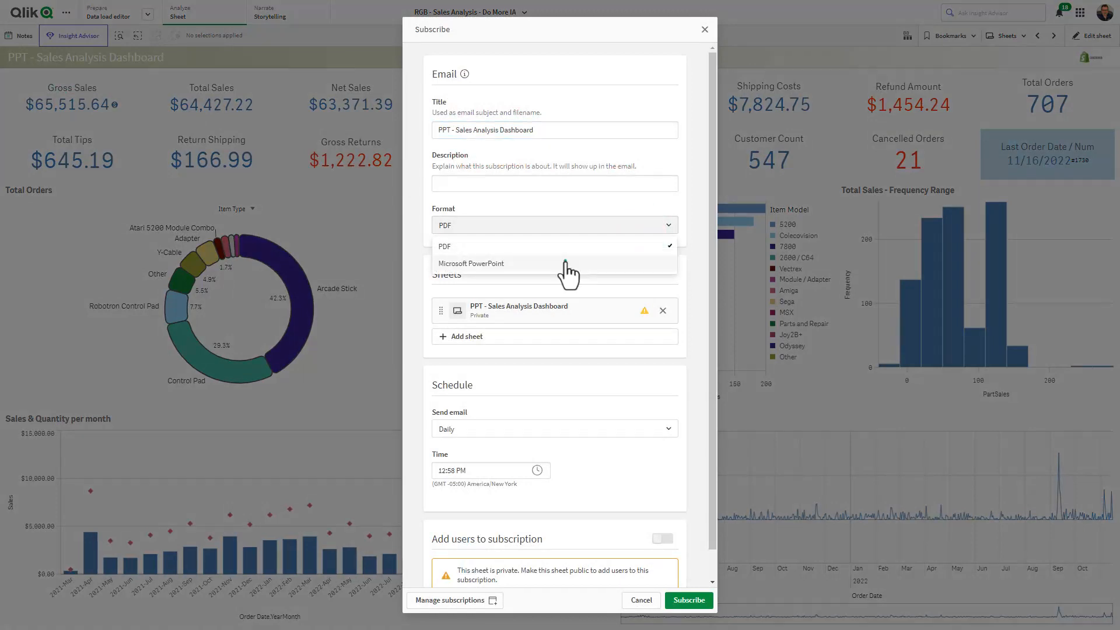
pyautogui.click(470, 262)
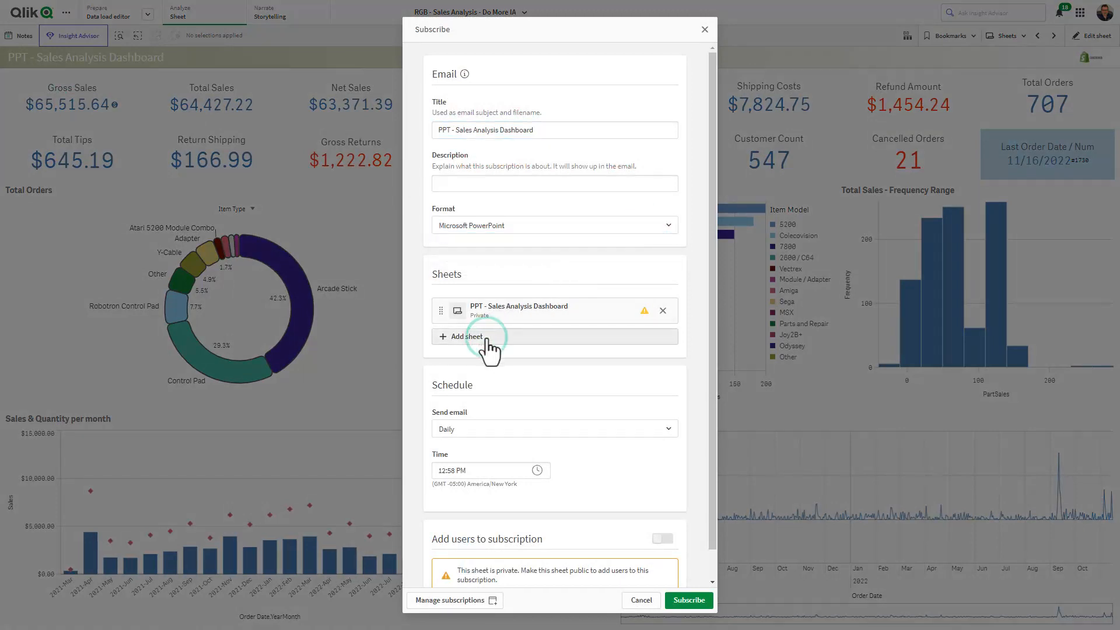
pyautogui.click(466, 336)
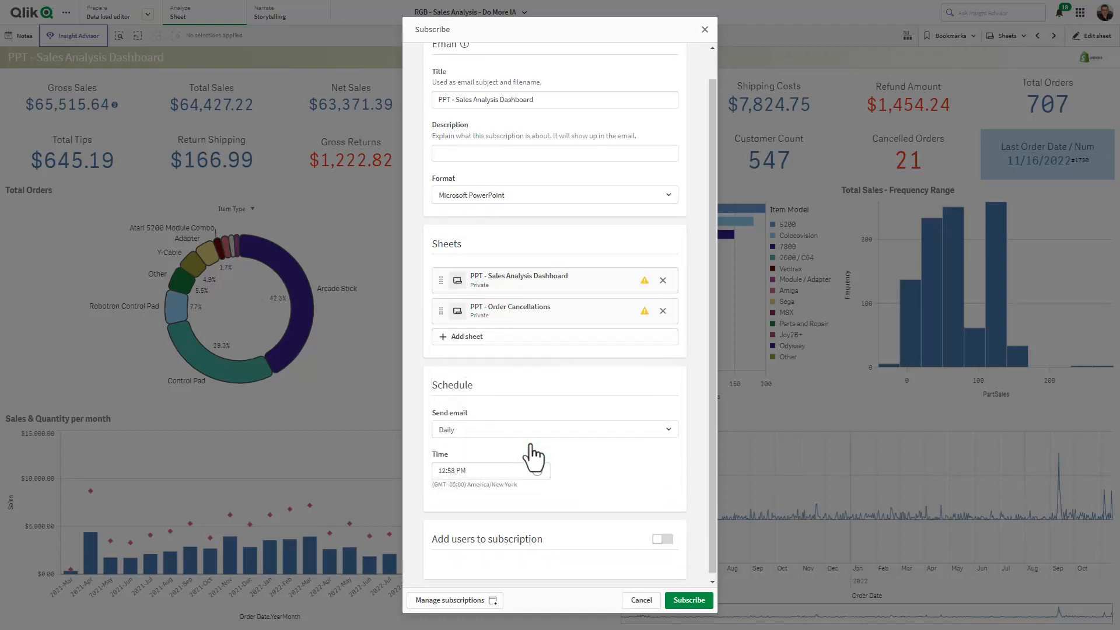
pyautogui.click(553, 429)
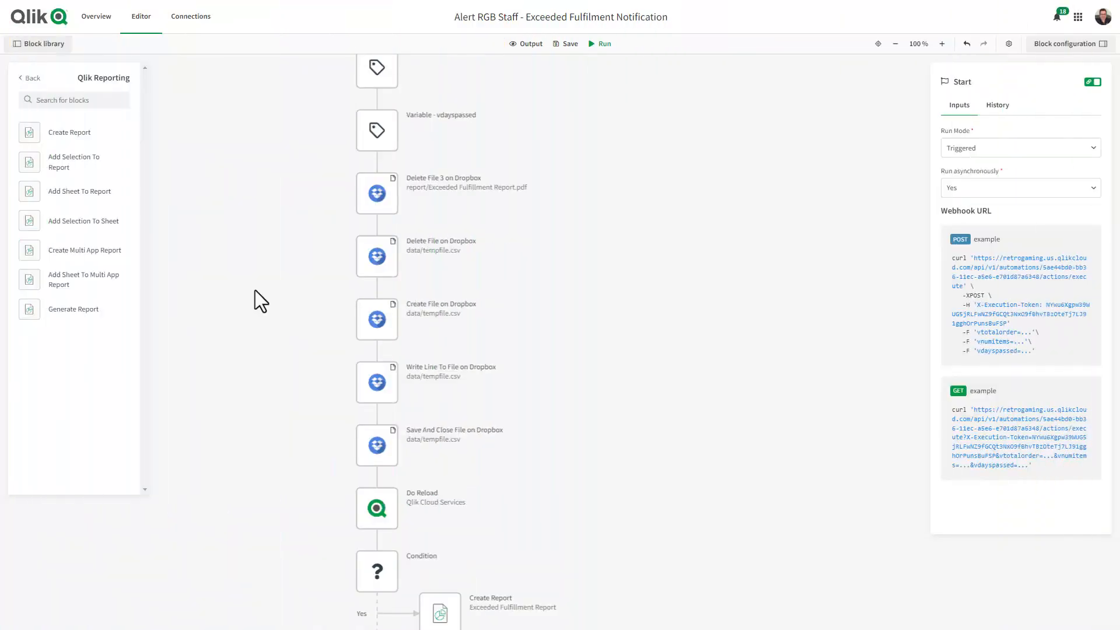
# Select the Generate Report block and list its Format mode choices, PDF and PowerPoint.
pyautogui.scroll(-3)
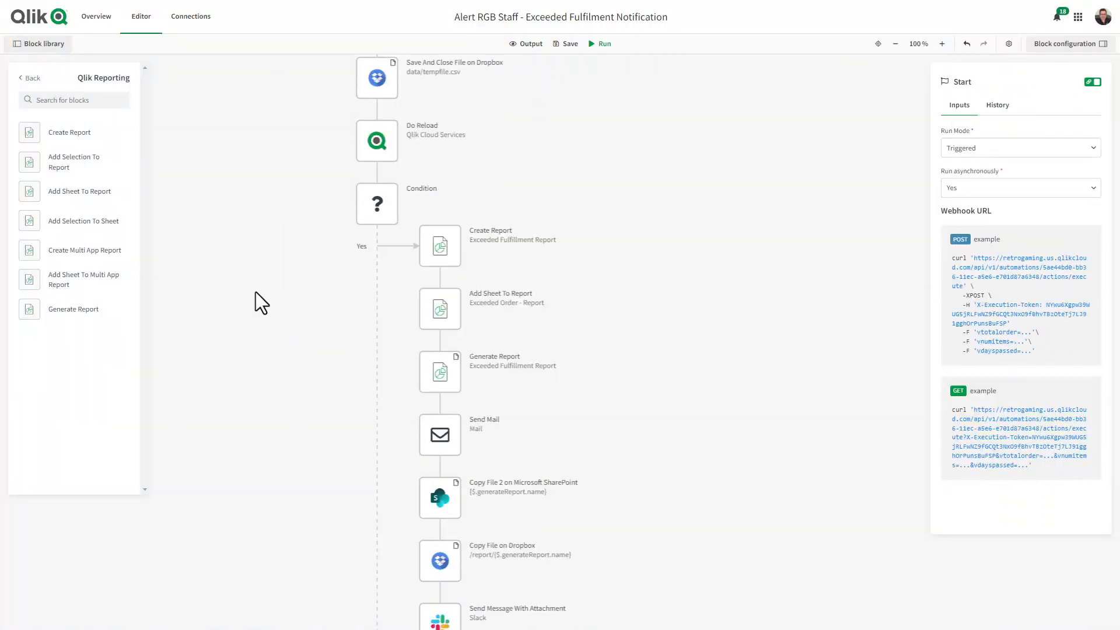
pyautogui.scroll(-3)
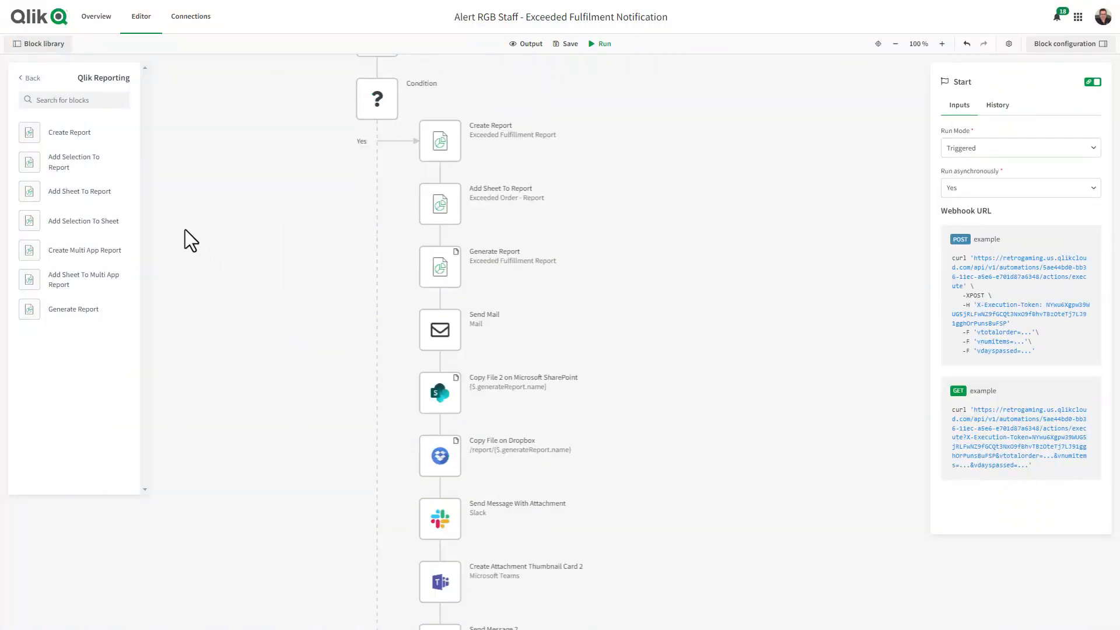
pyautogui.moveTo(74, 190)
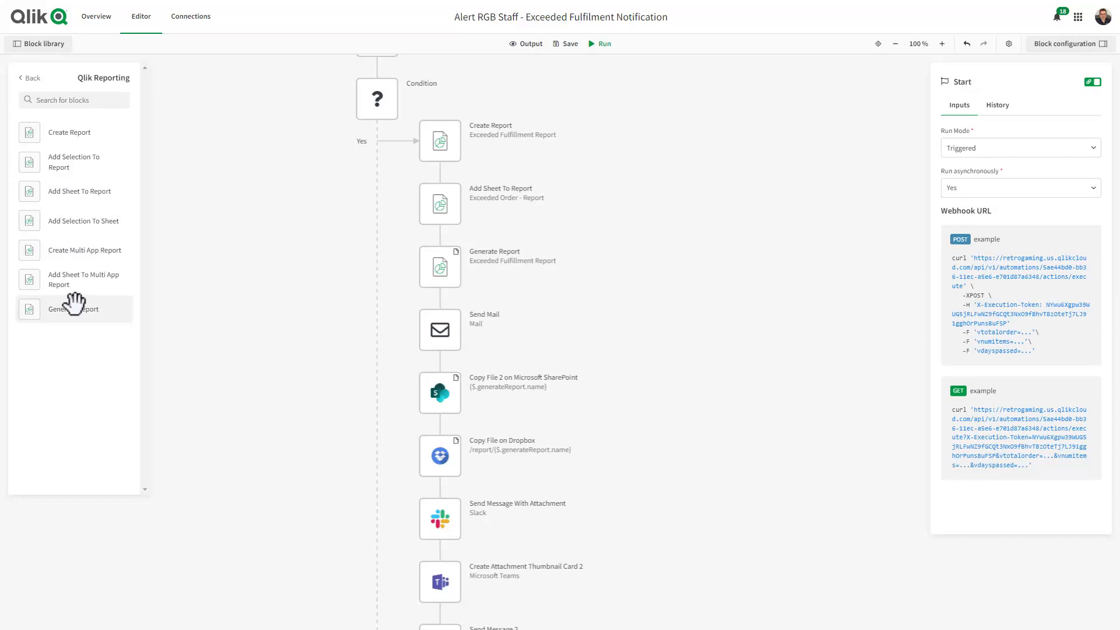
pyautogui.click(440, 266)
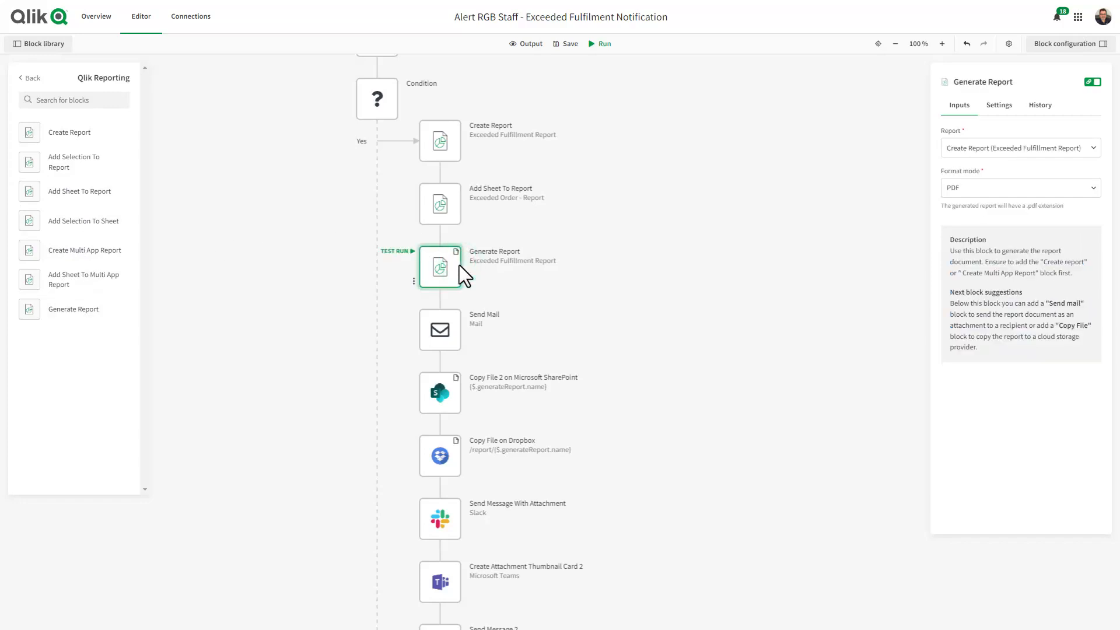
pyautogui.click(1019, 187)
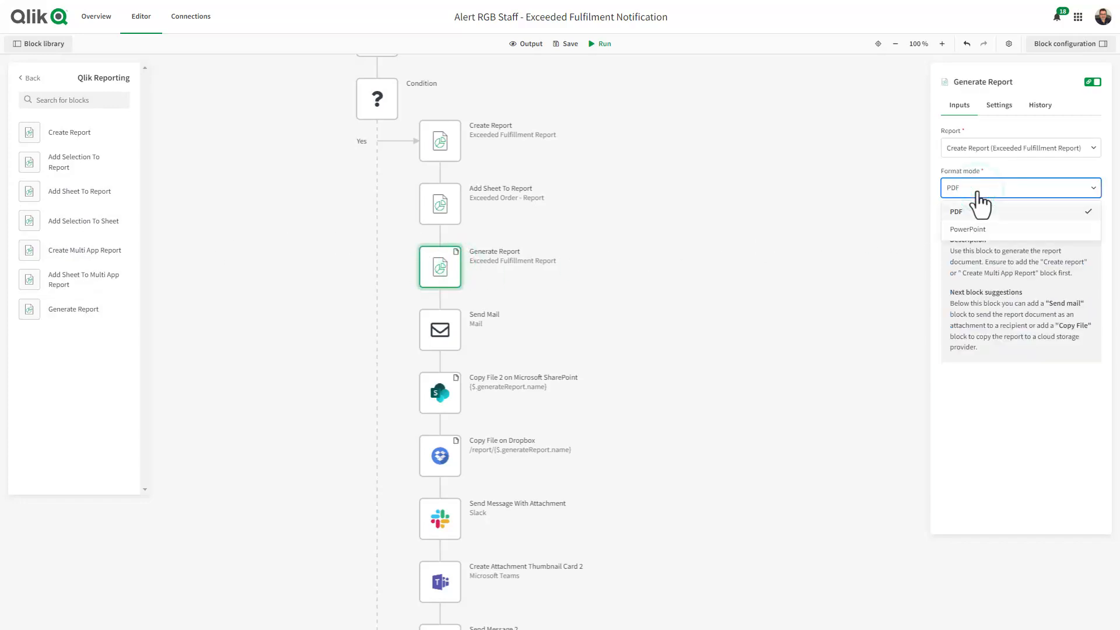